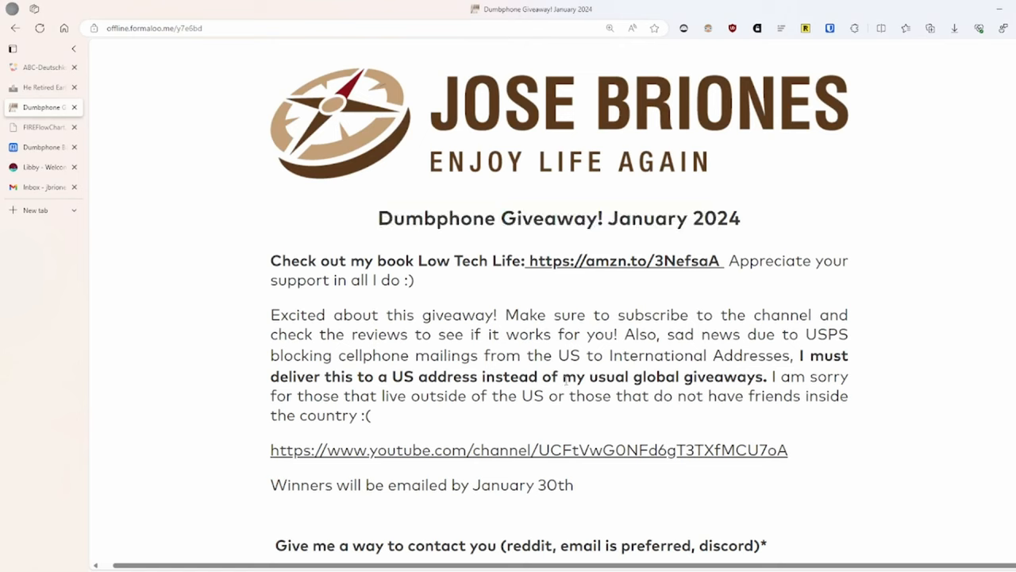
Pick Summit Flip as the phone to win on the Dumbphone Giveaway form
double_click(496, 484)
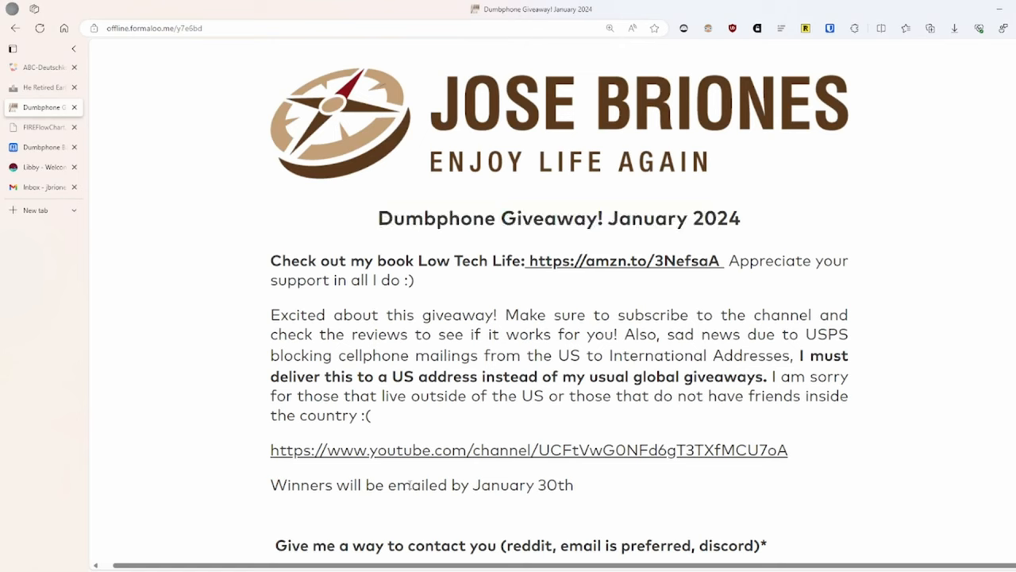
scroll(down, 3)
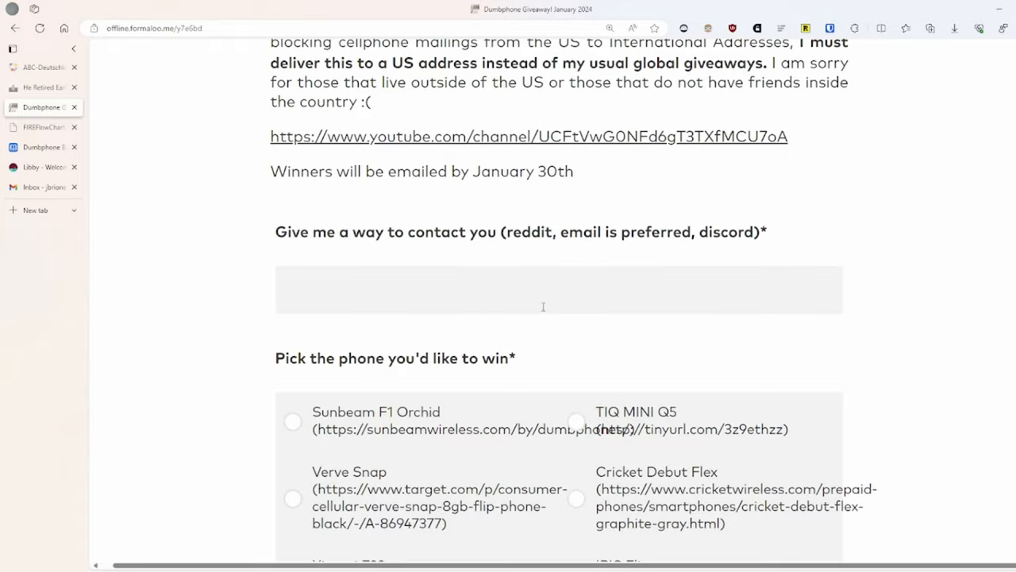
mouse_move(247, 288)
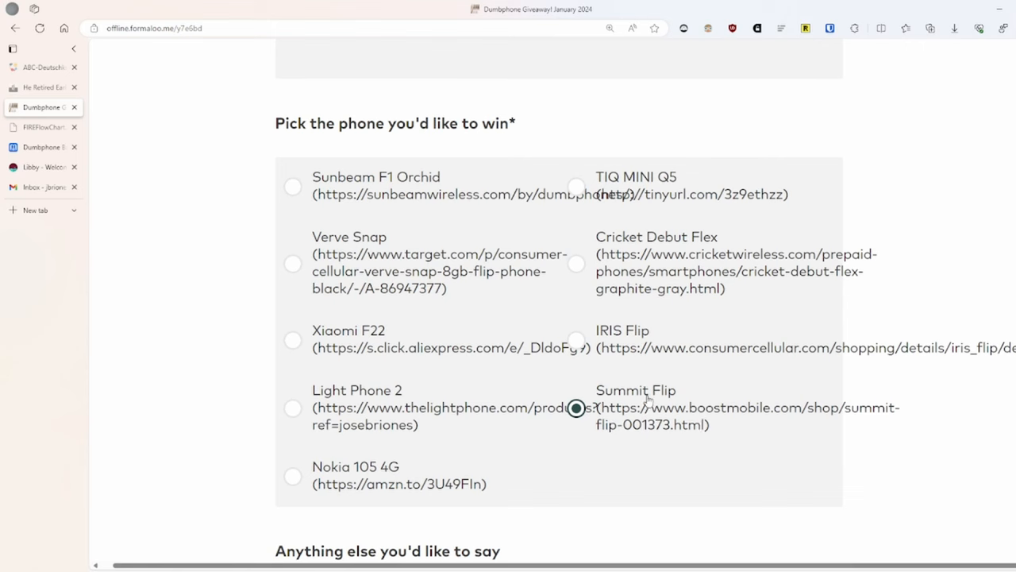
click(292, 407)
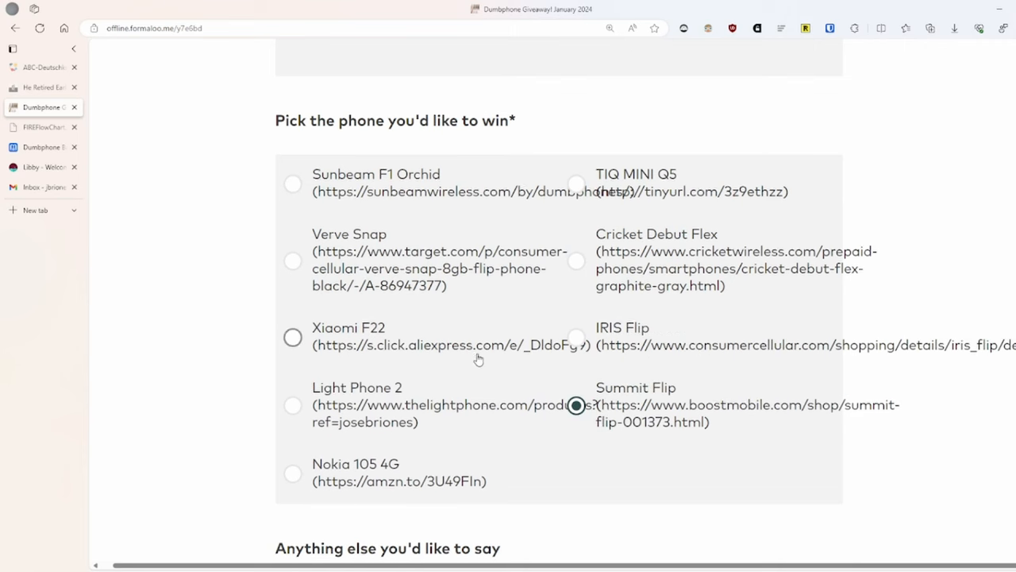
scroll(up, 3)
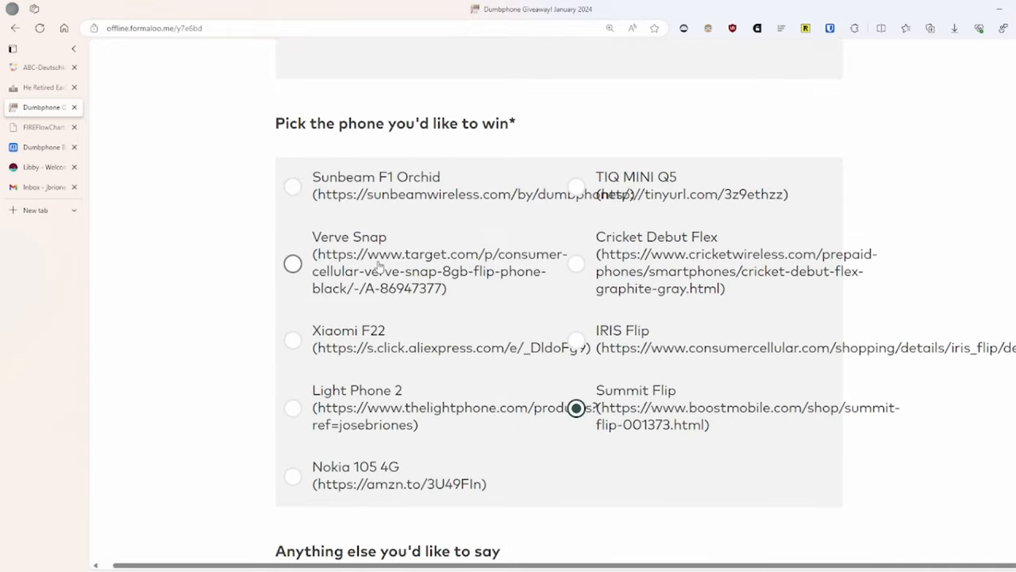
mouse_move(476, 282)
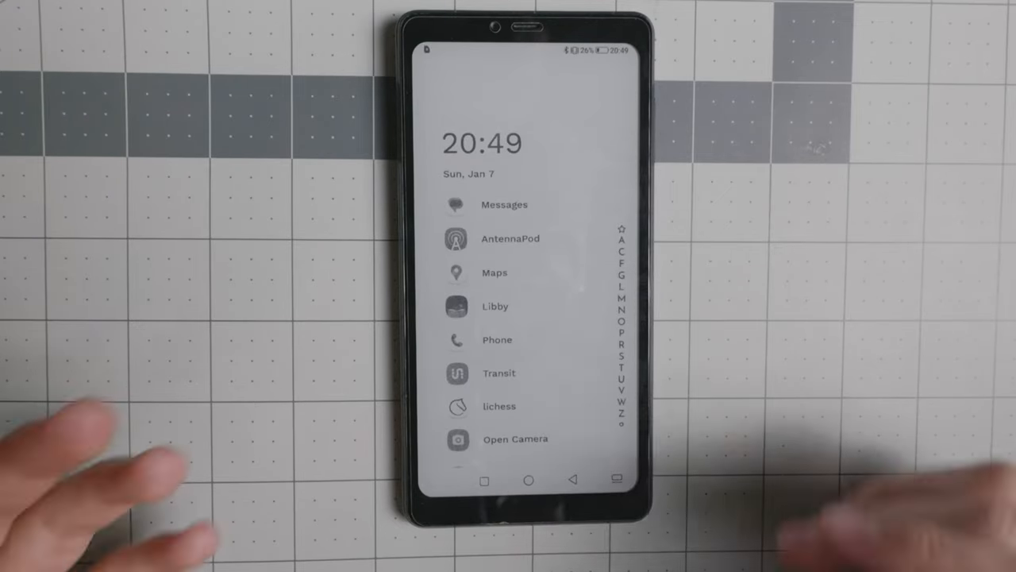
drag(524, 48, 524, 238)
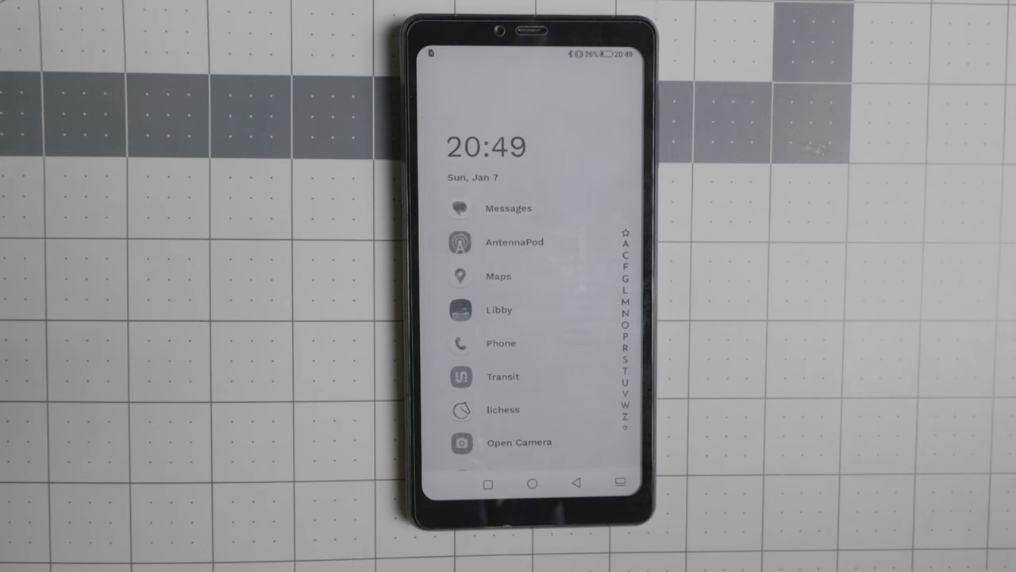
scroll(up, 3)
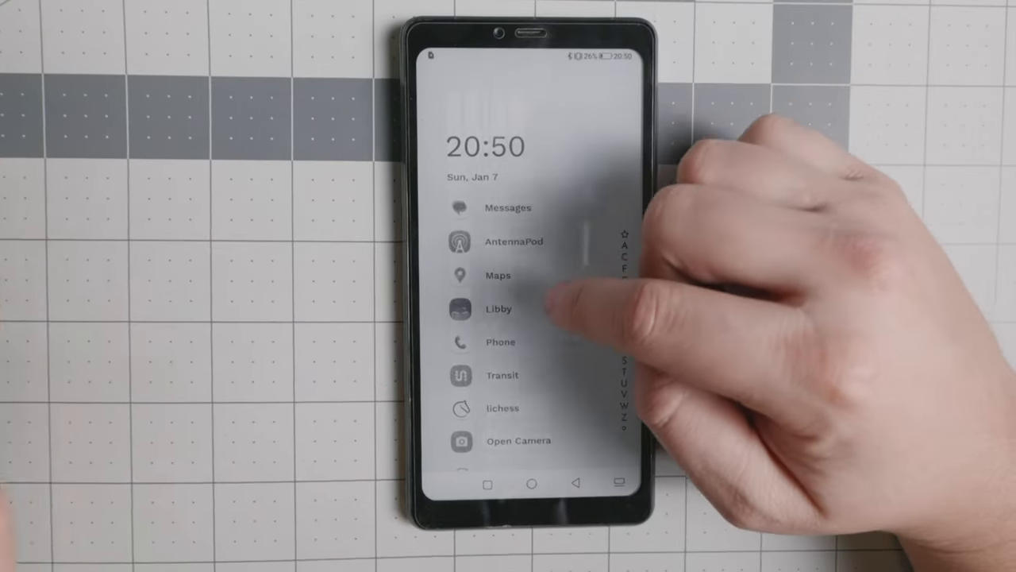
Open the borrowed Adam Grant ebook in Libby
click(498, 309)
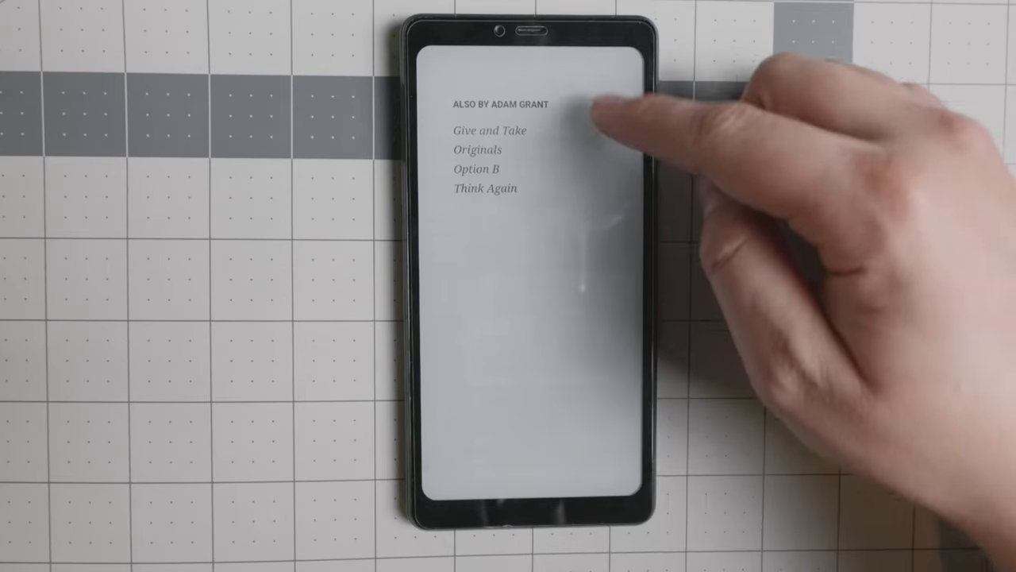
Page through the Adam Grant book to its table of contents and tap an entry
scroll(down, 3)
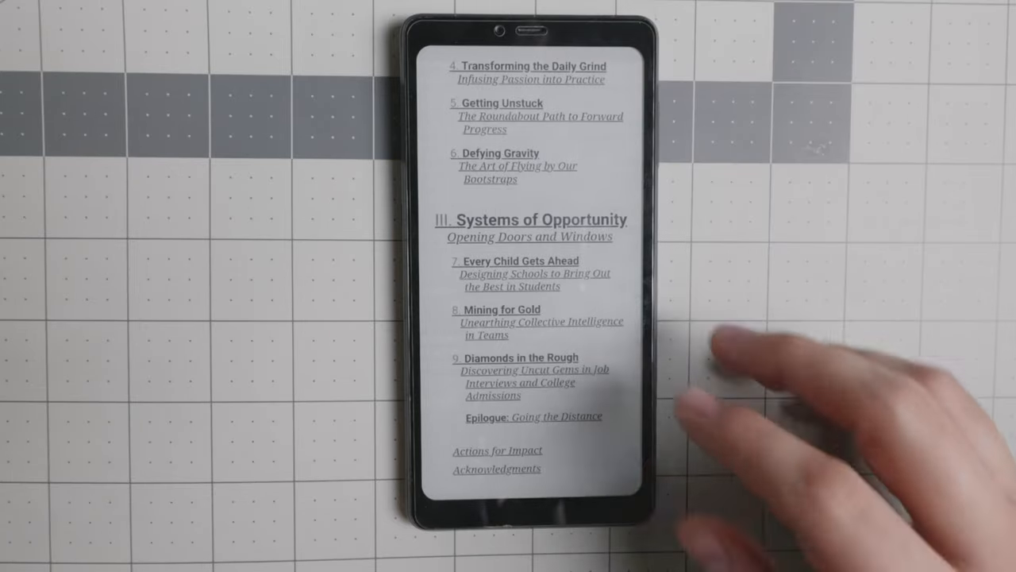
click(524, 325)
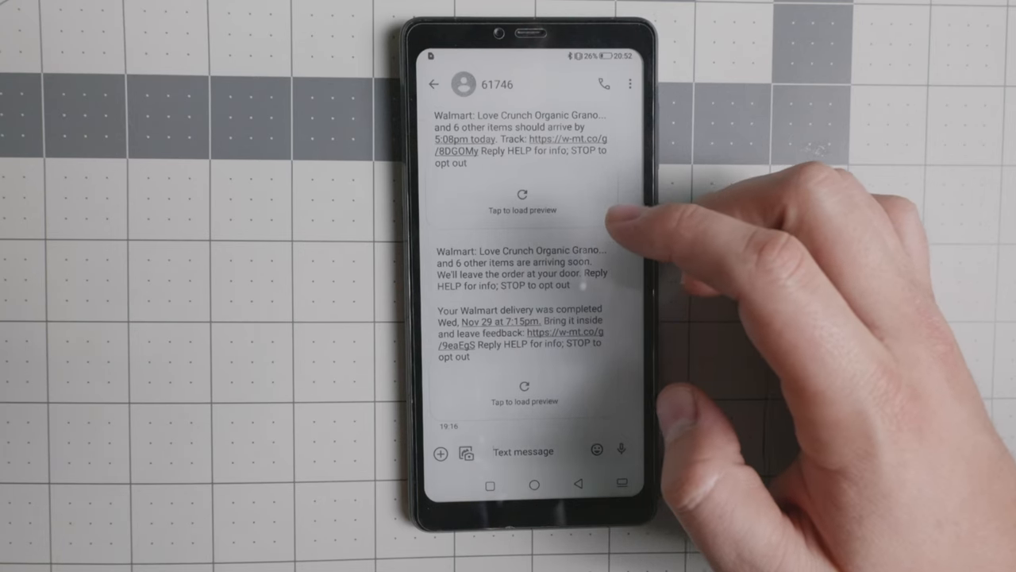
Scroll the Walmart delivery texts in the 61746 thread, then return home
scroll(up, 3)
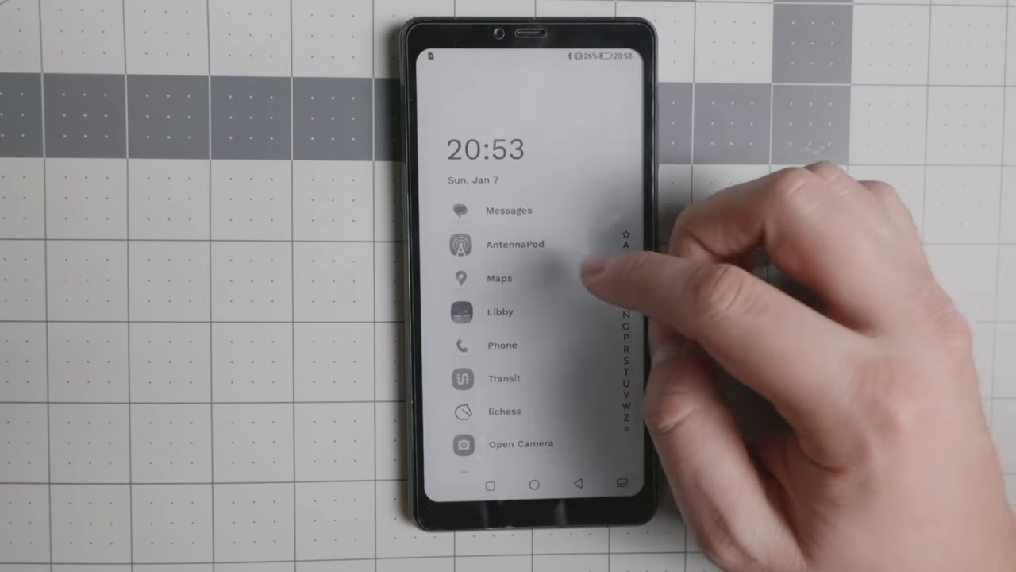
Launch AntennaPod and scroll its Home page of continue-listening and new episodes
click(514, 244)
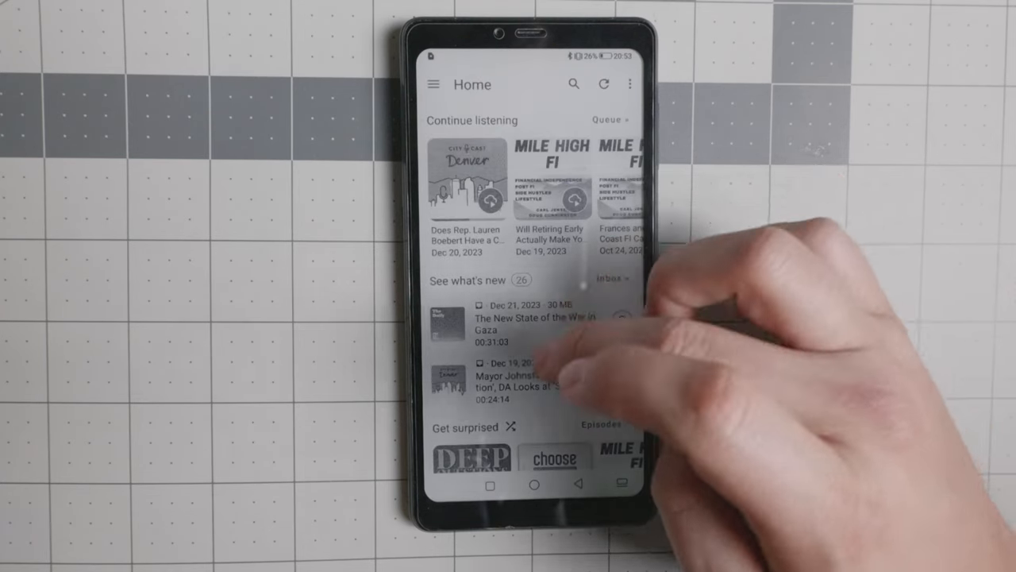
scroll(down, 3)
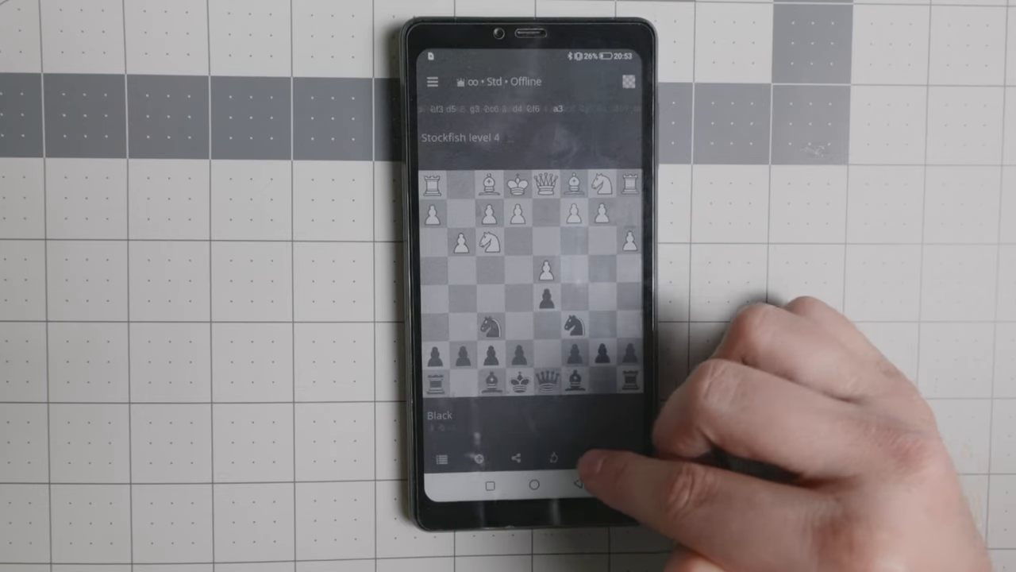
Take back a move in the offline lichess game against Stockfish level 4
click(544, 314)
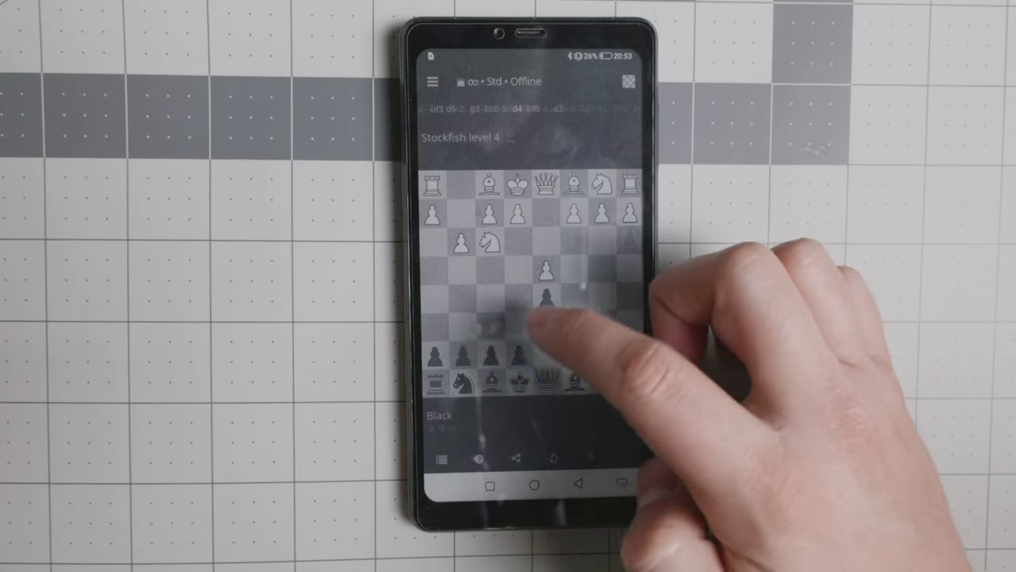